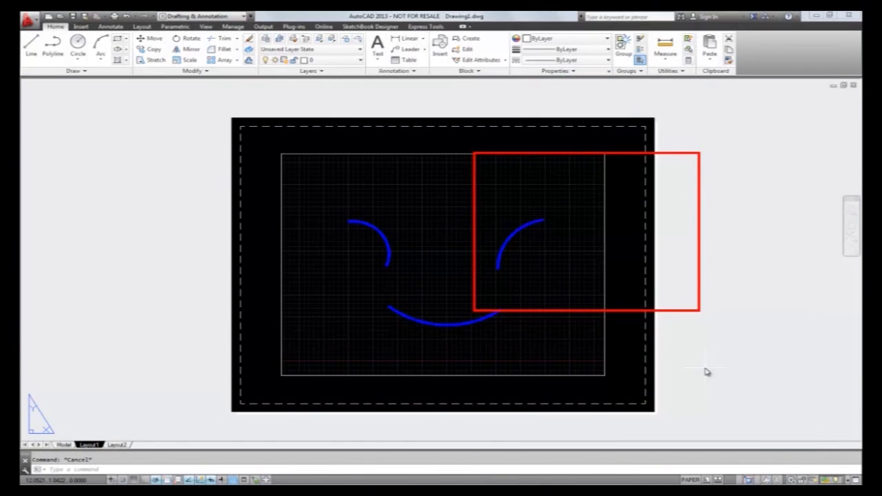
- Move the red rectangle so it frames the blue smiley arcs inside the viewport
click(146, 39)
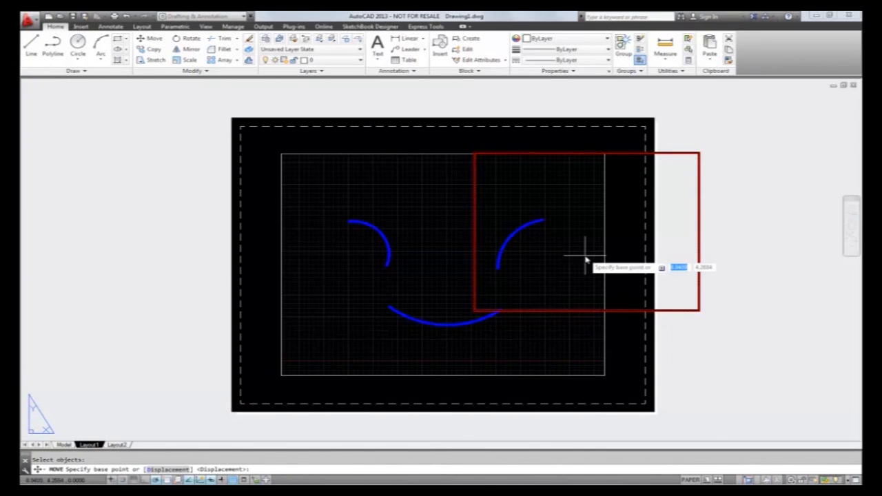
click(583, 259)
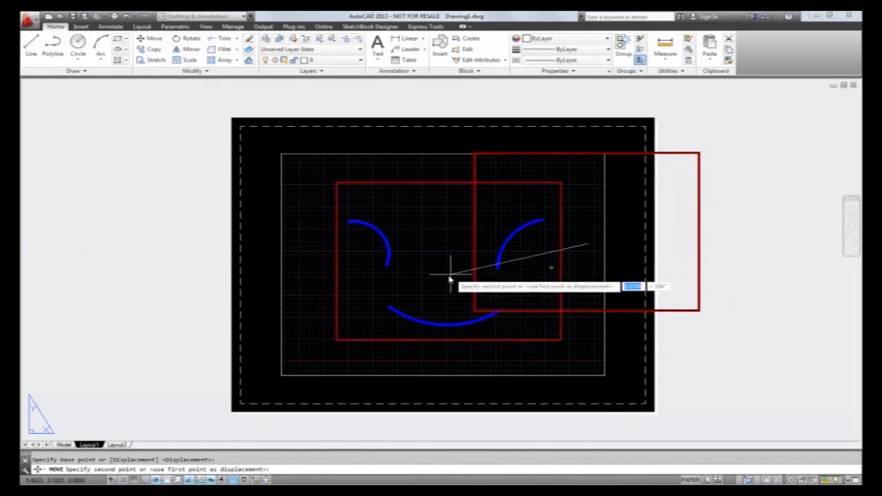
click(475, 370)
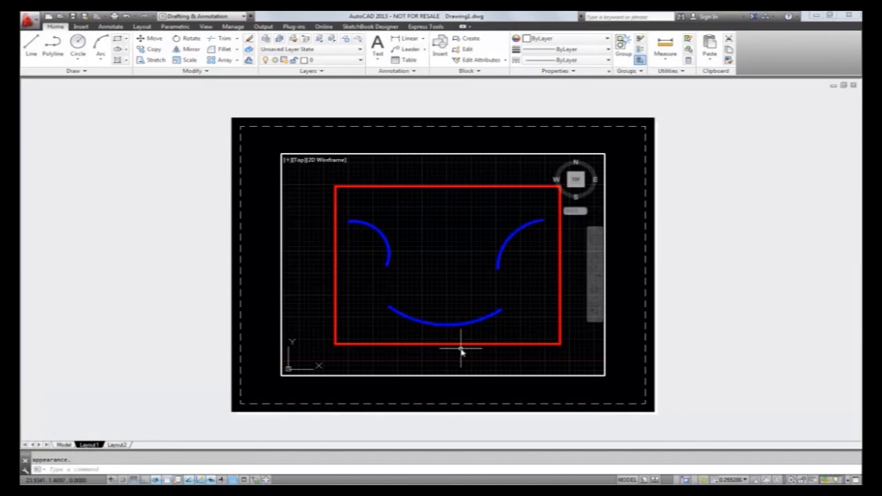
- Switch to the Model tab to show the rectangle enclosing the arcs in model space
click(460, 350)
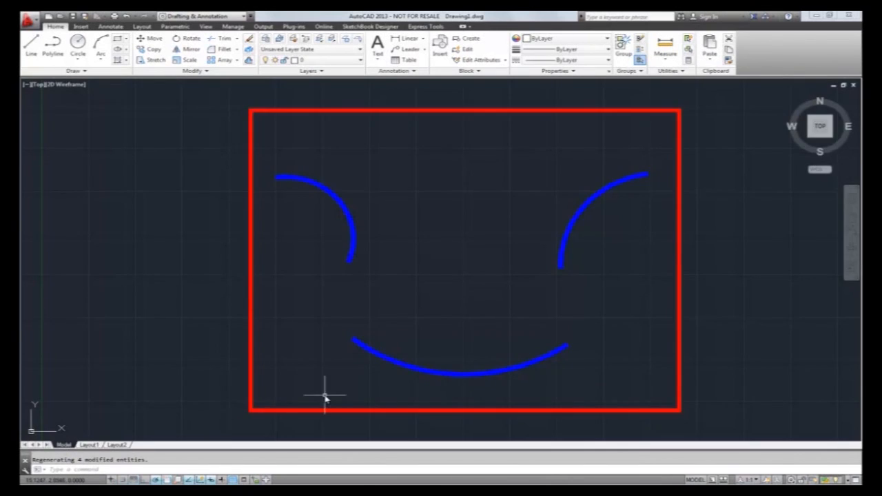
mouse_move(326, 397)
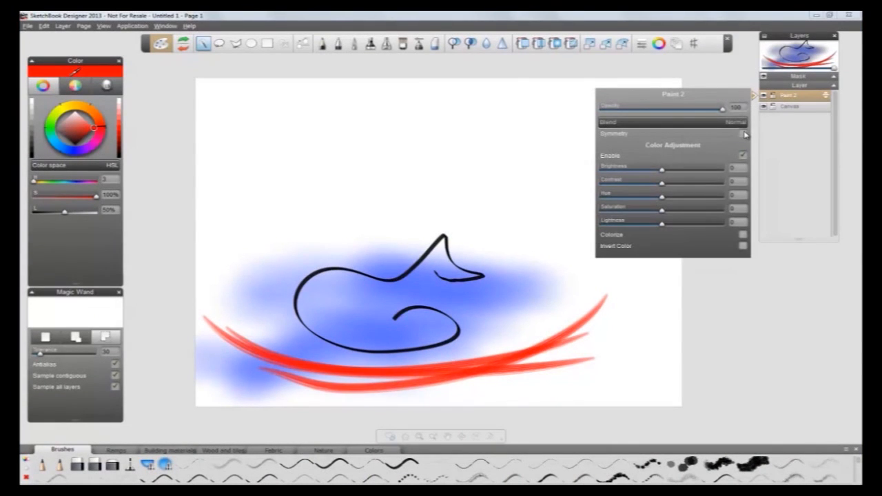
- Turn on radial symmetry so the curl and strokes repeat into a five-way pinwheel
click(742, 132)
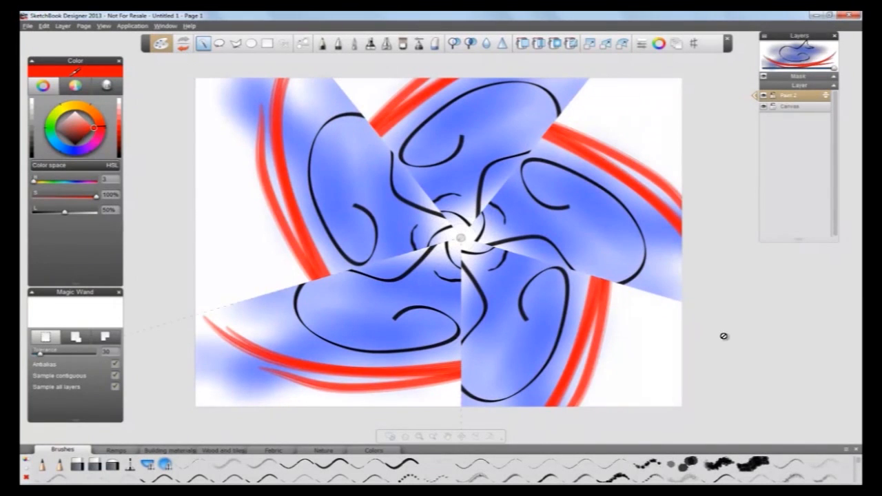
mouse_move(750, 350)
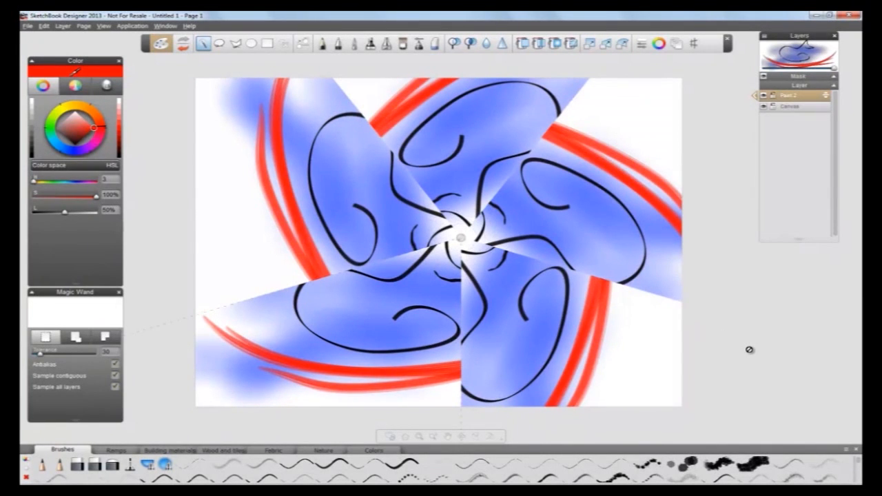